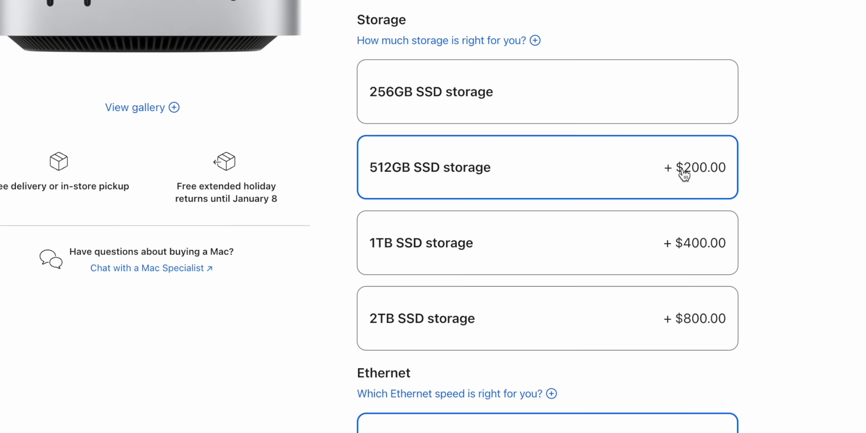
# - Select the 512GB SSD storage option for the Mac mini
pyautogui.click(547, 167)
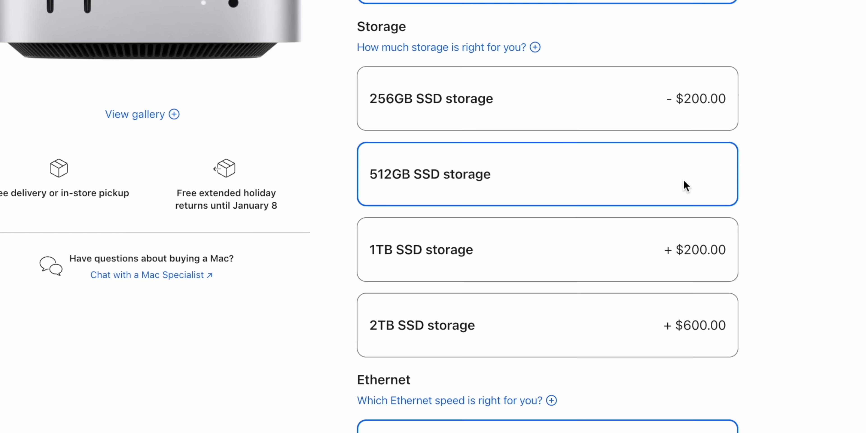
pyautogui.scroll(-3)
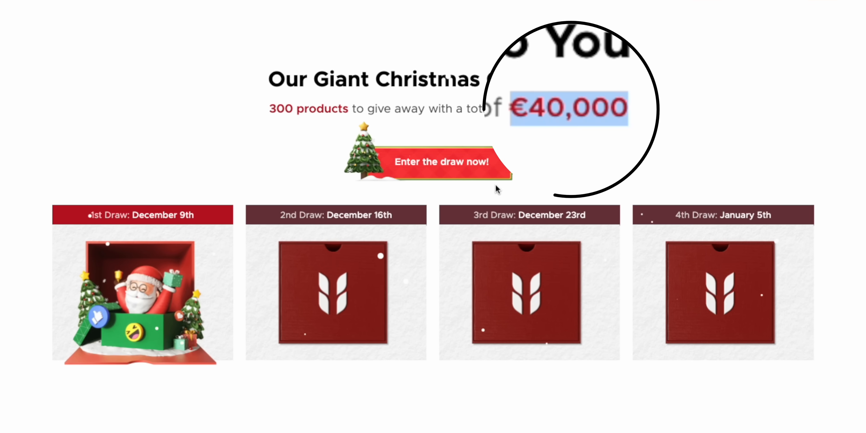
# - Show Backblaze pricing with Monthly billing, listing Personal and Business Backup at $9/month
pyautogui.click(443, 162)
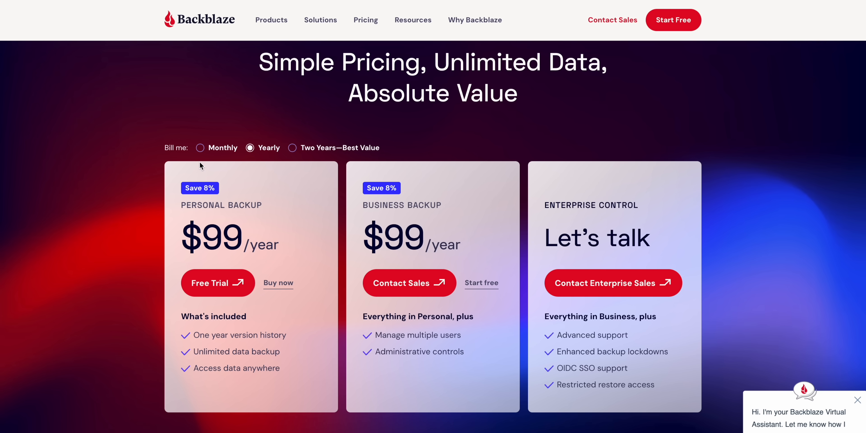
pyautogui.click(202, 147)
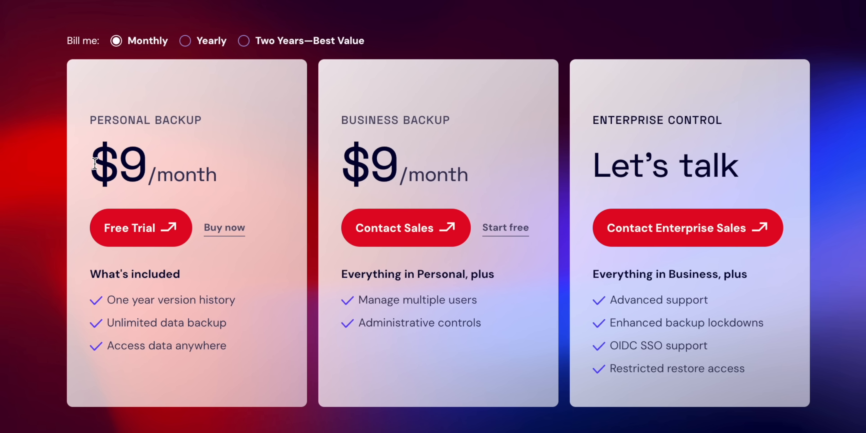